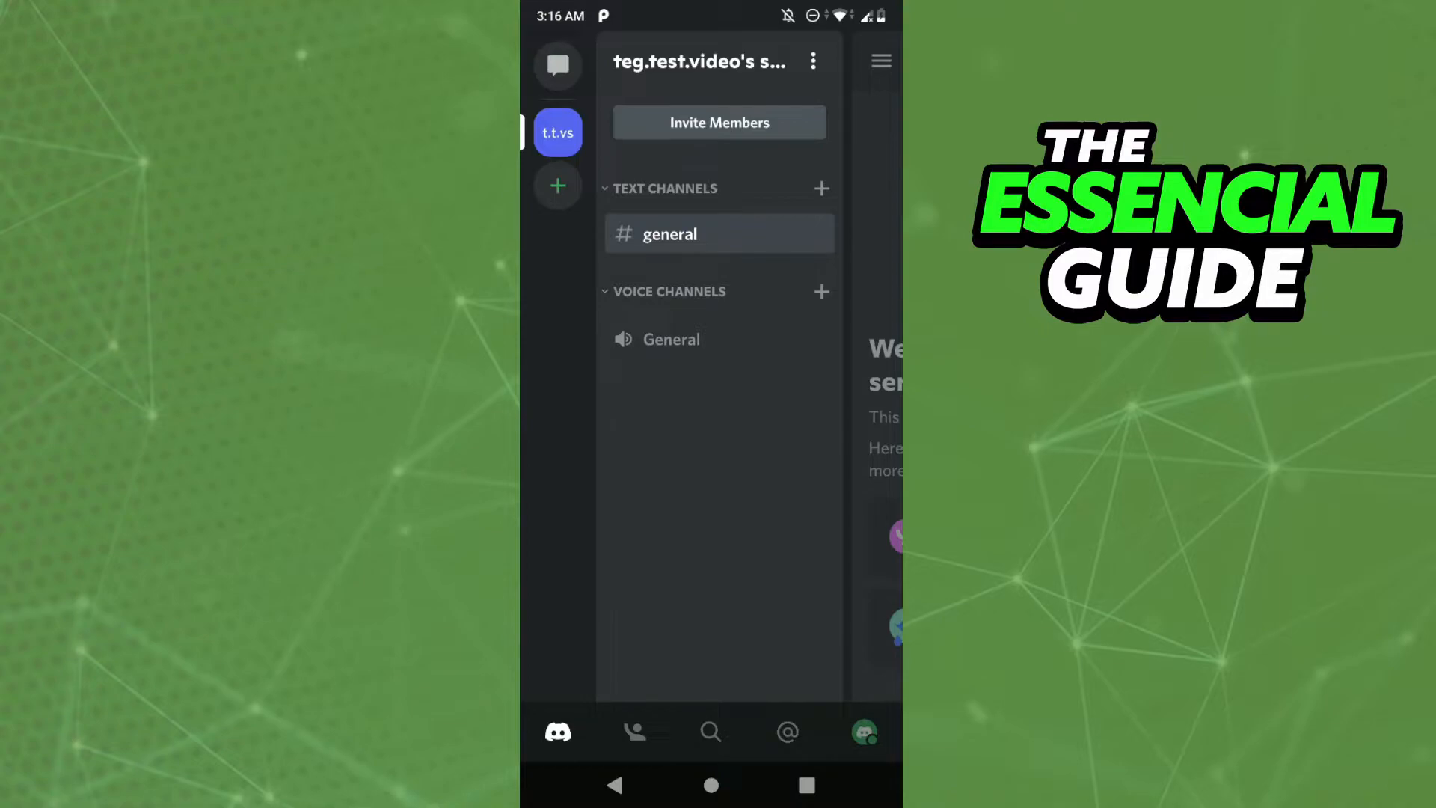
Open Discord User Settings from the profile avatar in the bottom bar
click(862, 732)
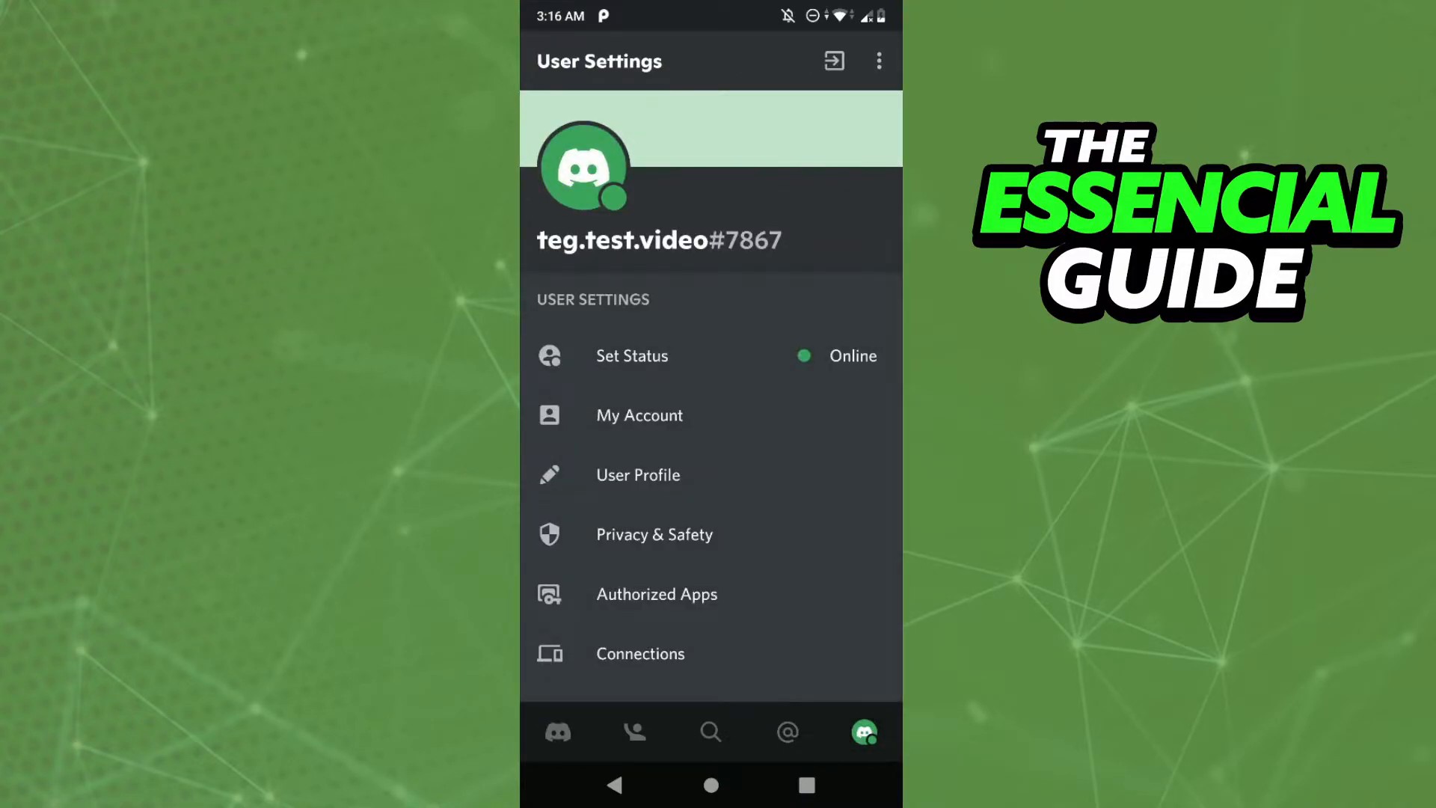
Open My Account and scroll down to the Enable Two-Factor Auth button
click(640, 415)
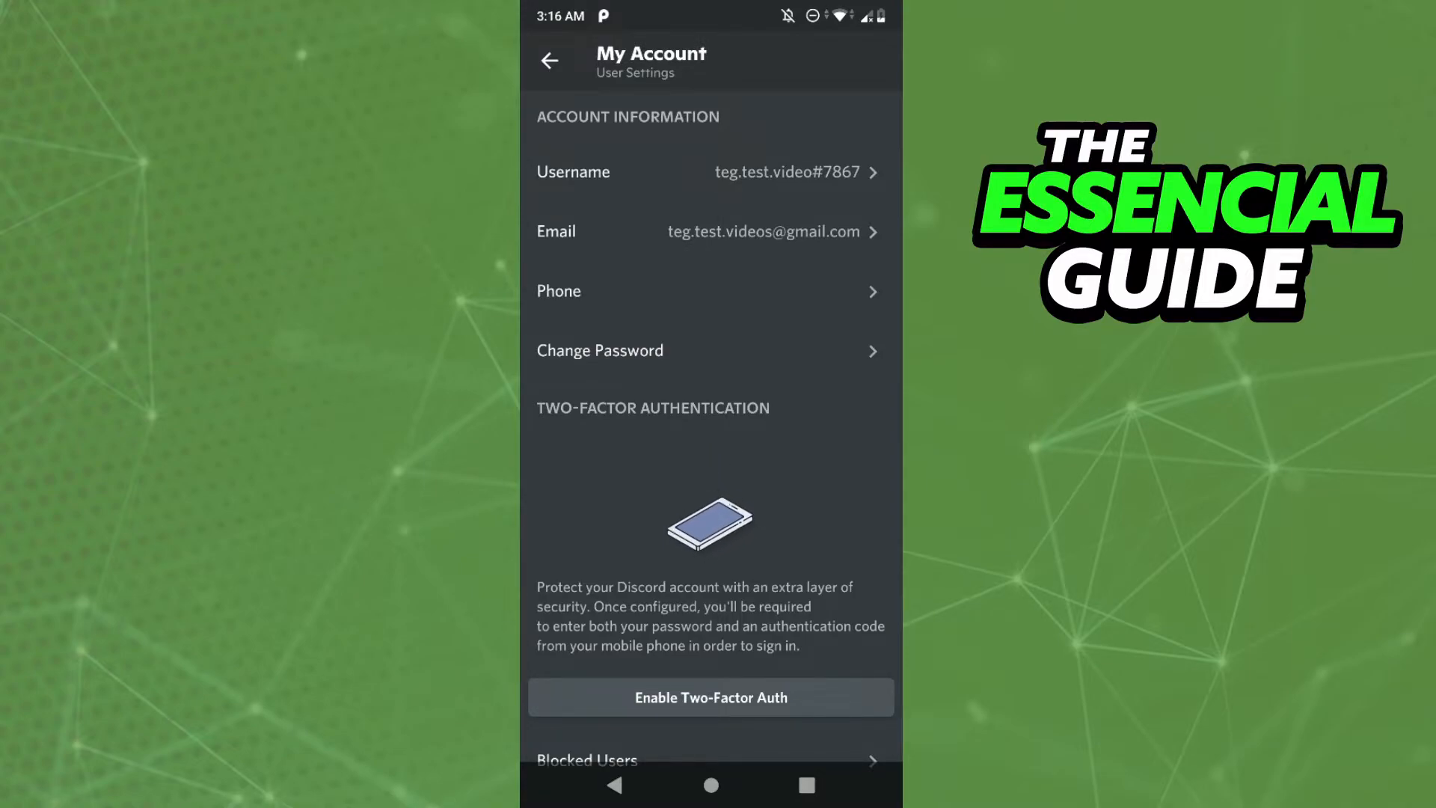
scroll(down, 3)
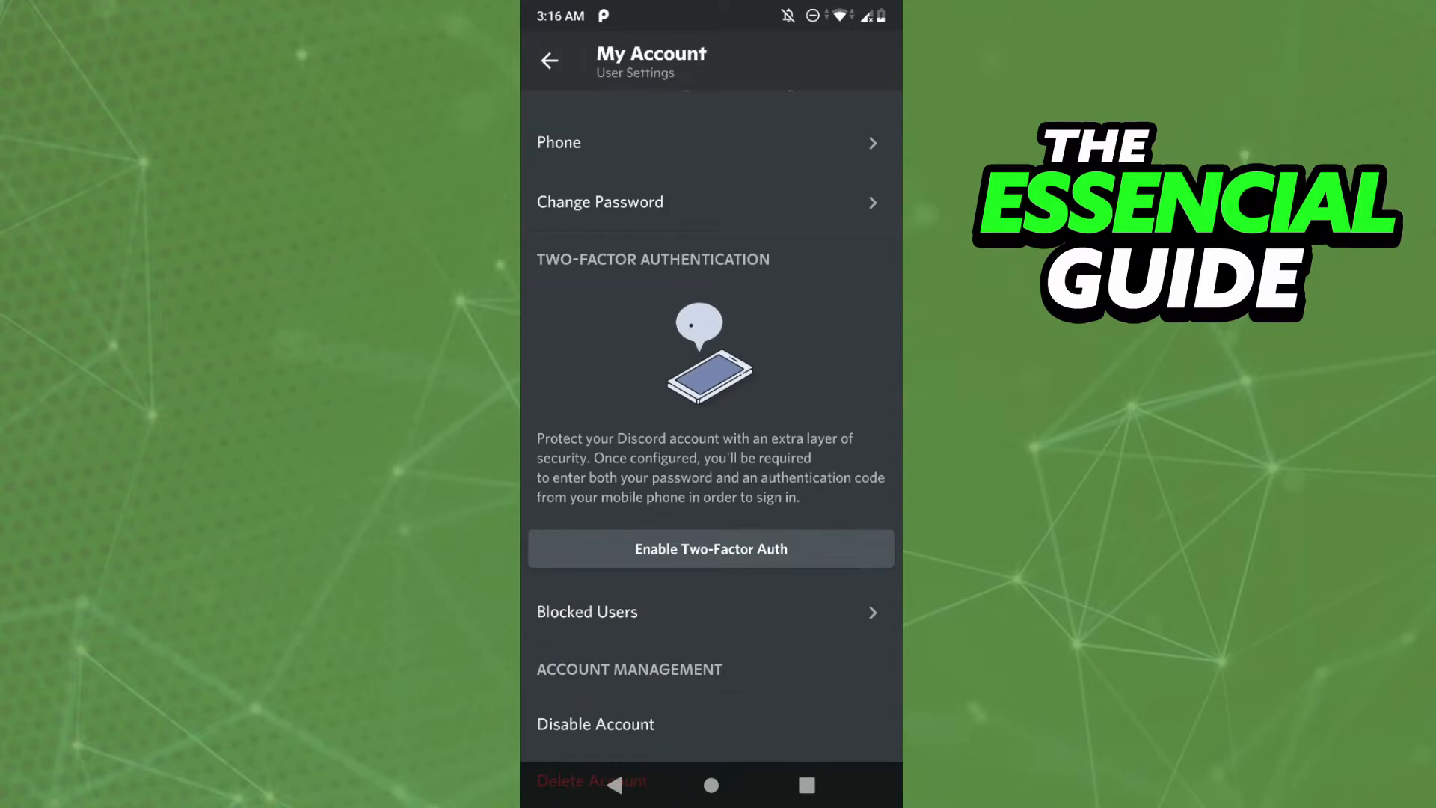